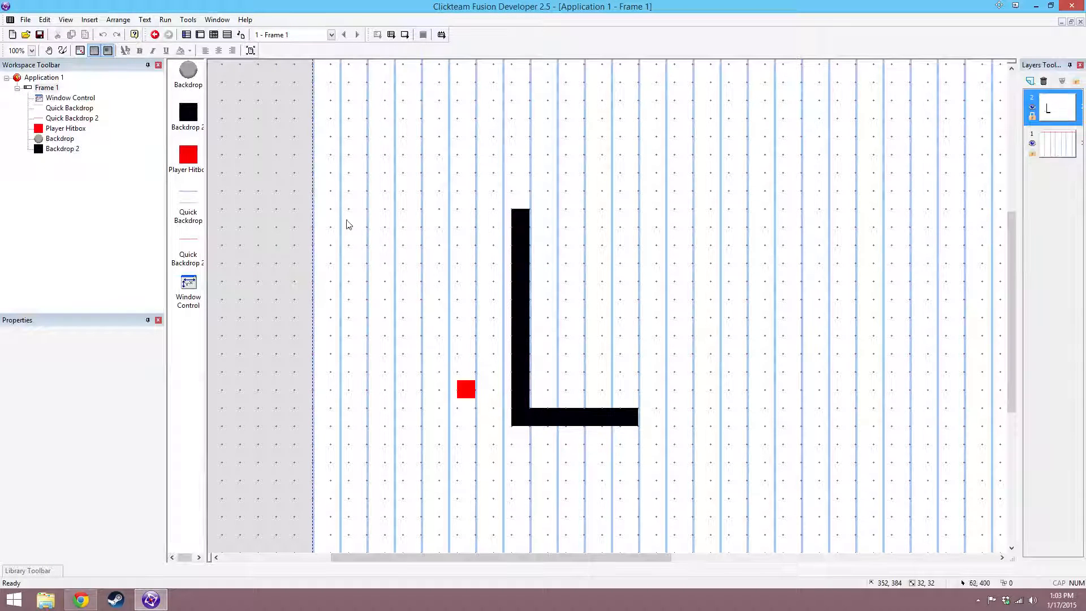
Leave the Player Hitbox properties and view Frame 1's runtime options with timer-based movements.
scroll(down, 3)
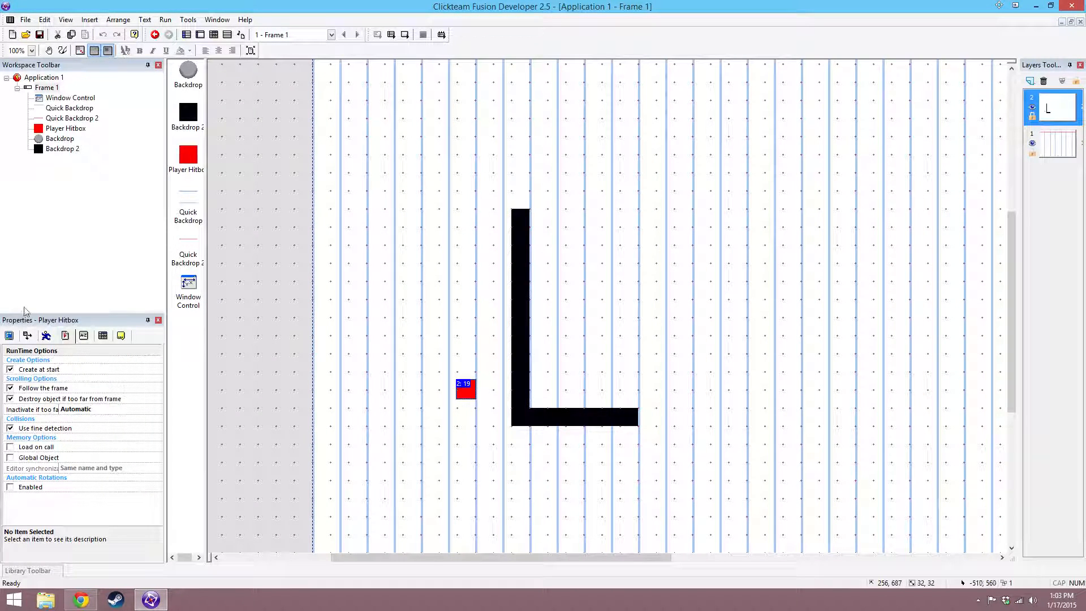
click(45, 335)
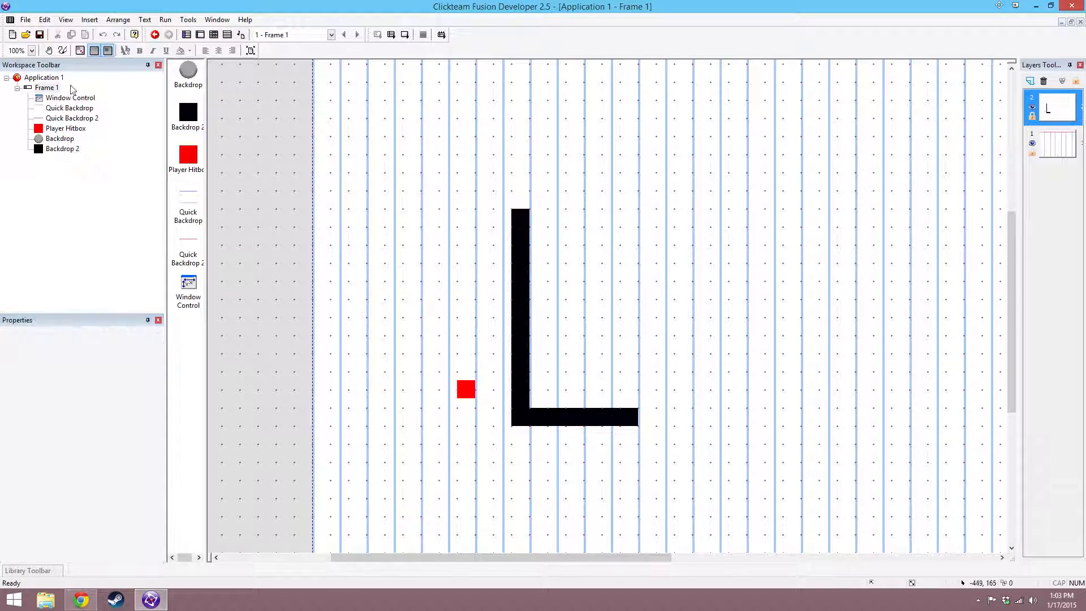
click(46, 88)
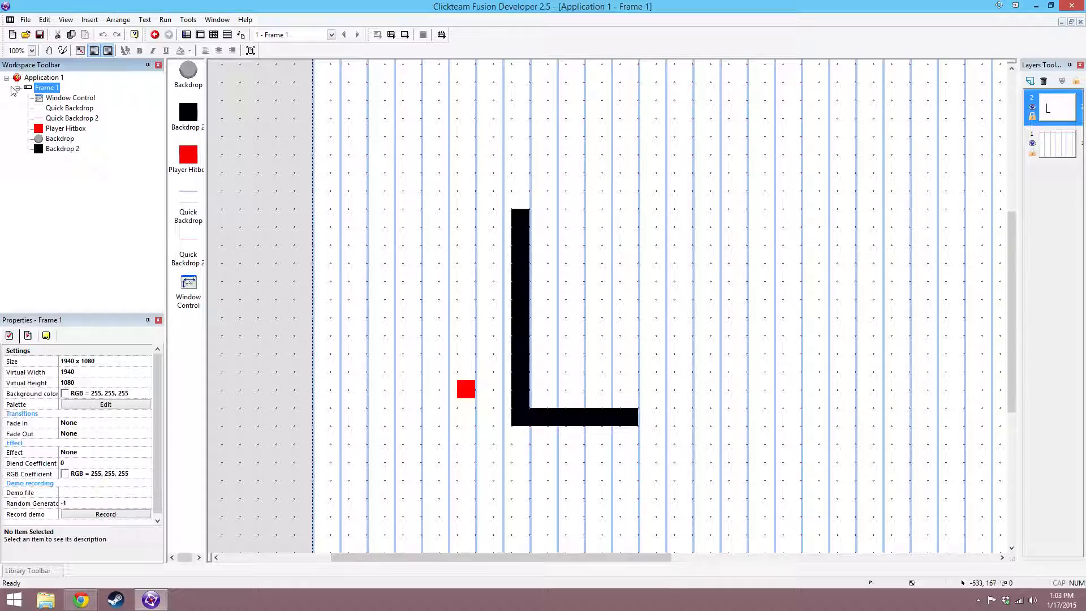
click(28, 336)
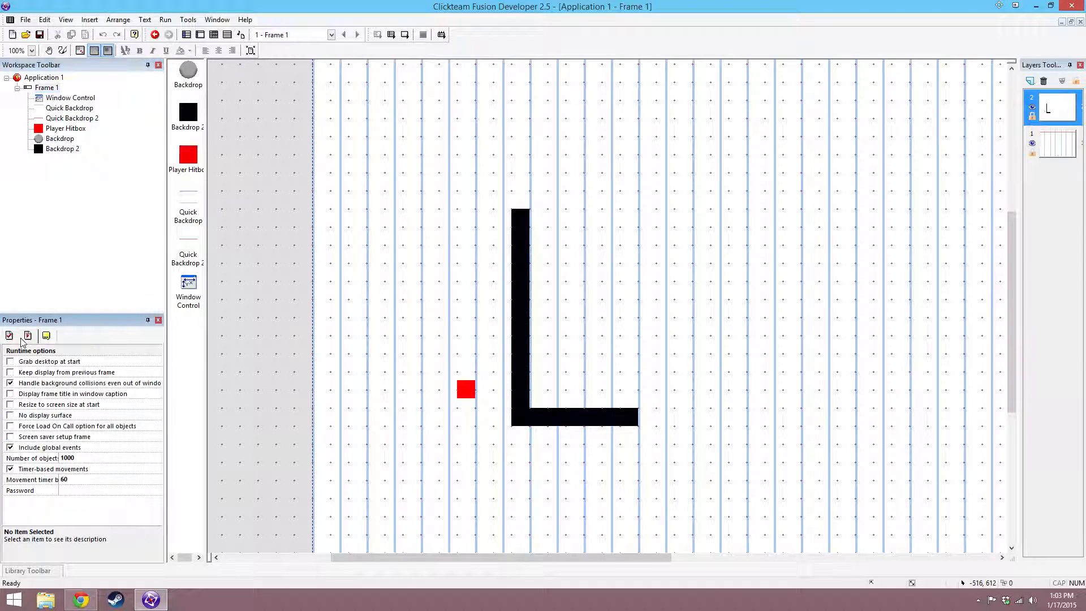
Review Application 1's global values, inspecting Player True X and Acceleration Divisor.
click(44, 77)
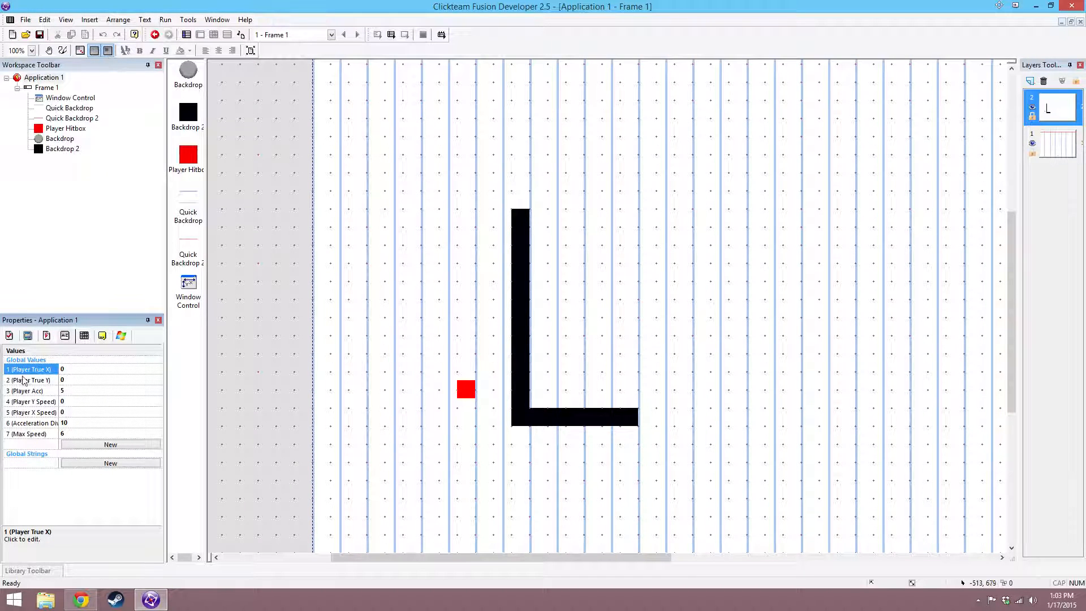
mouse_move(48, 383)
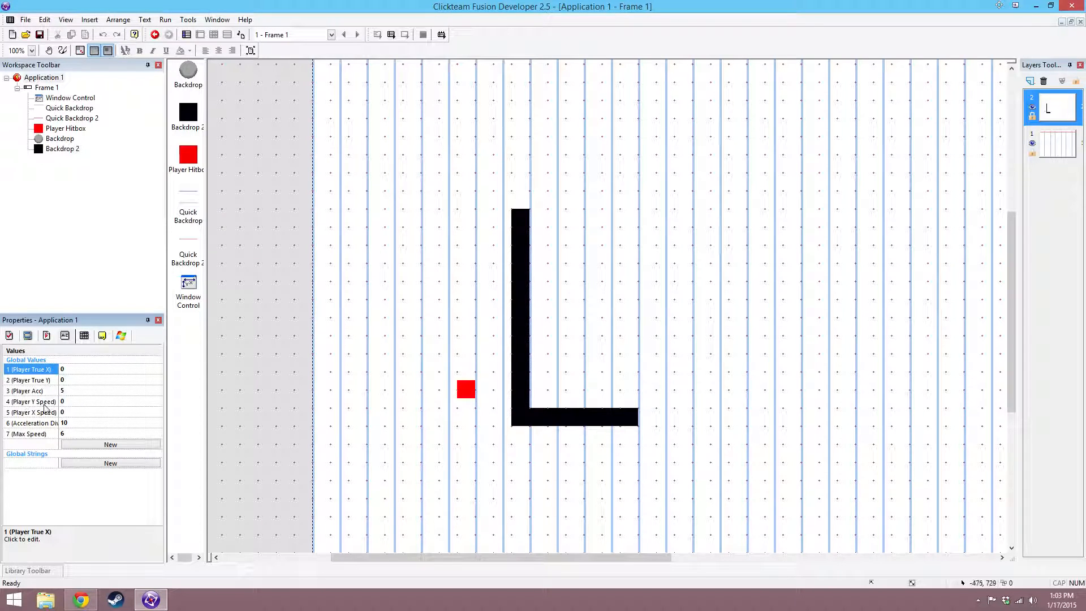
click(32, 422)
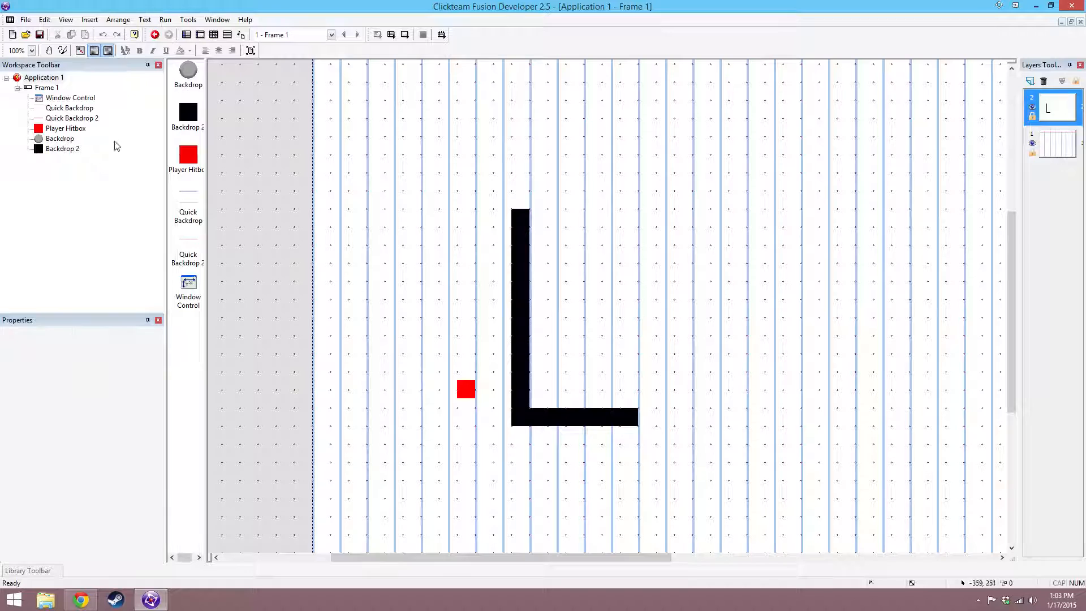
click(44, 77)
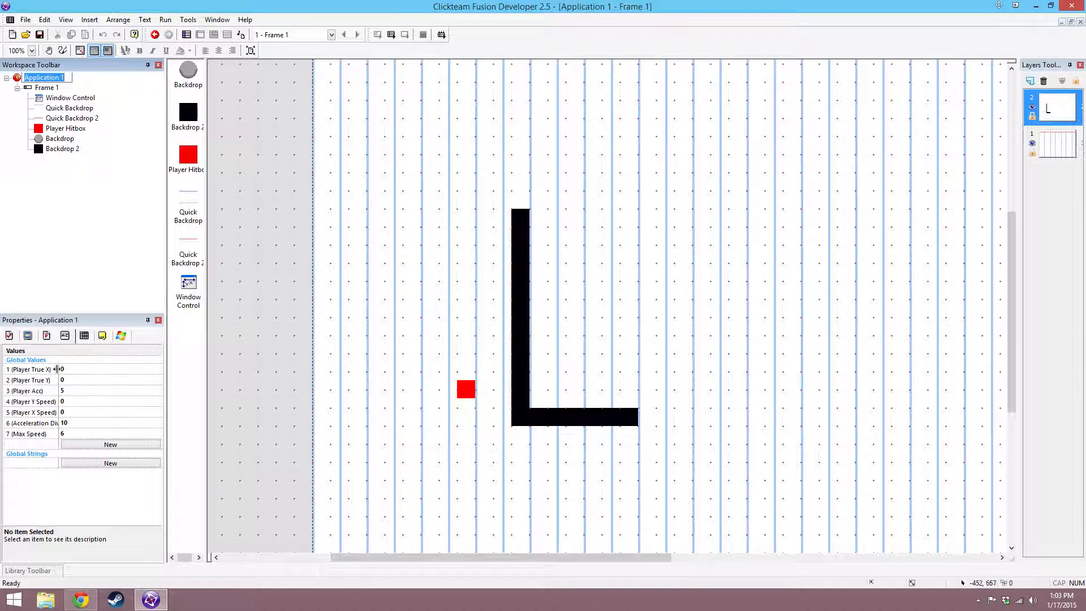
click(32, 390)
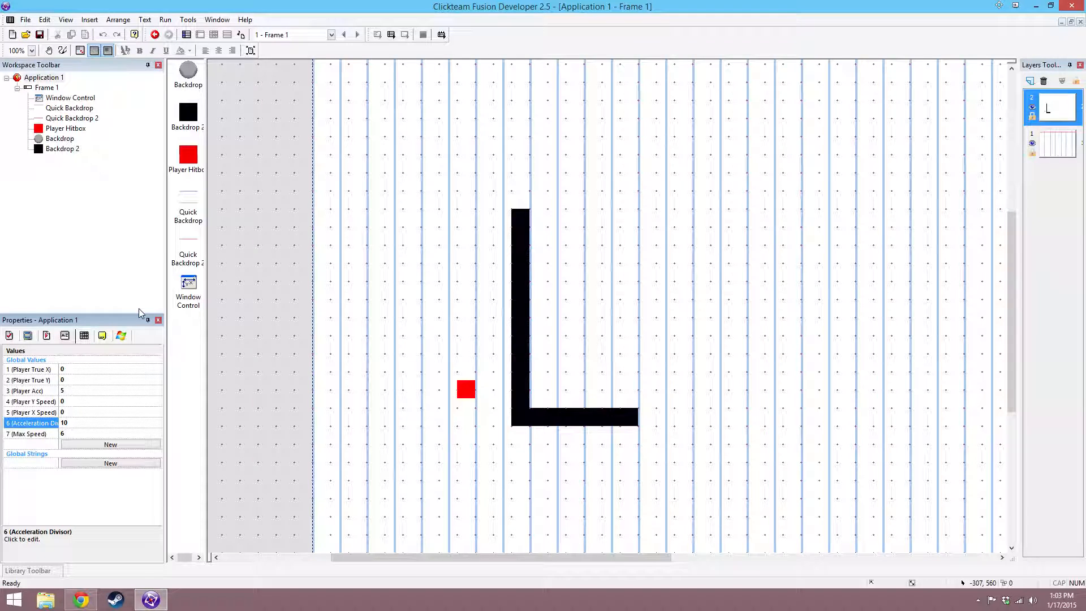
click(32, 433)
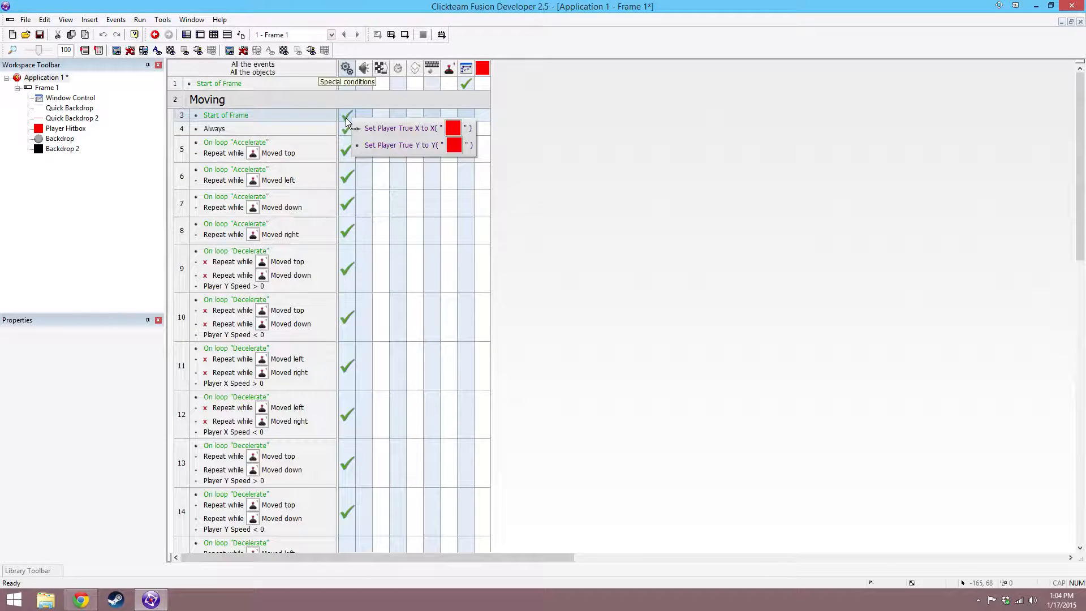
mouse_move(346, 134)
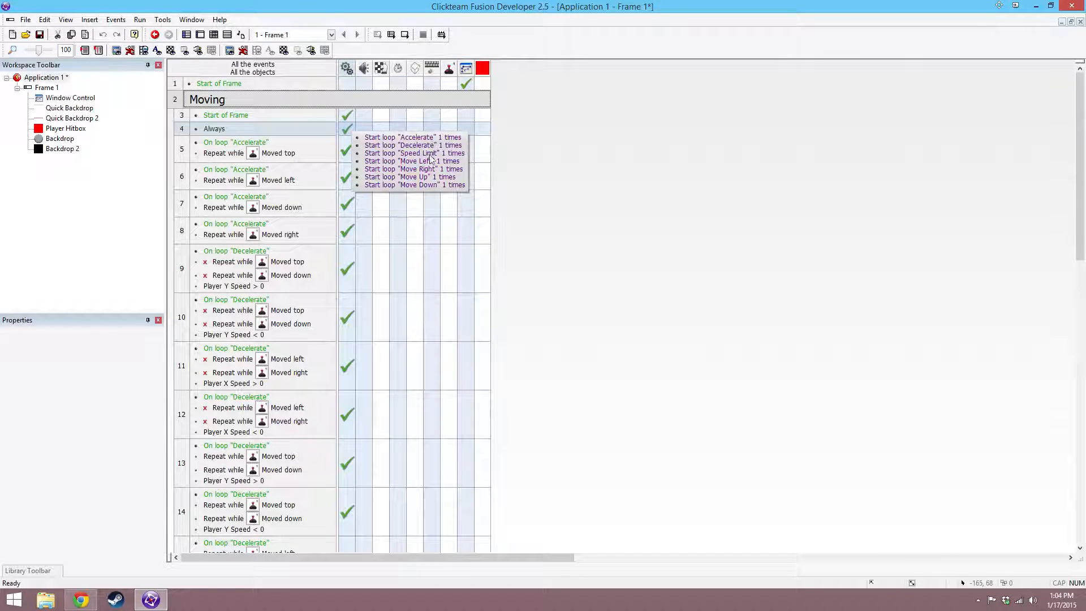
mouse_move(441, 189)
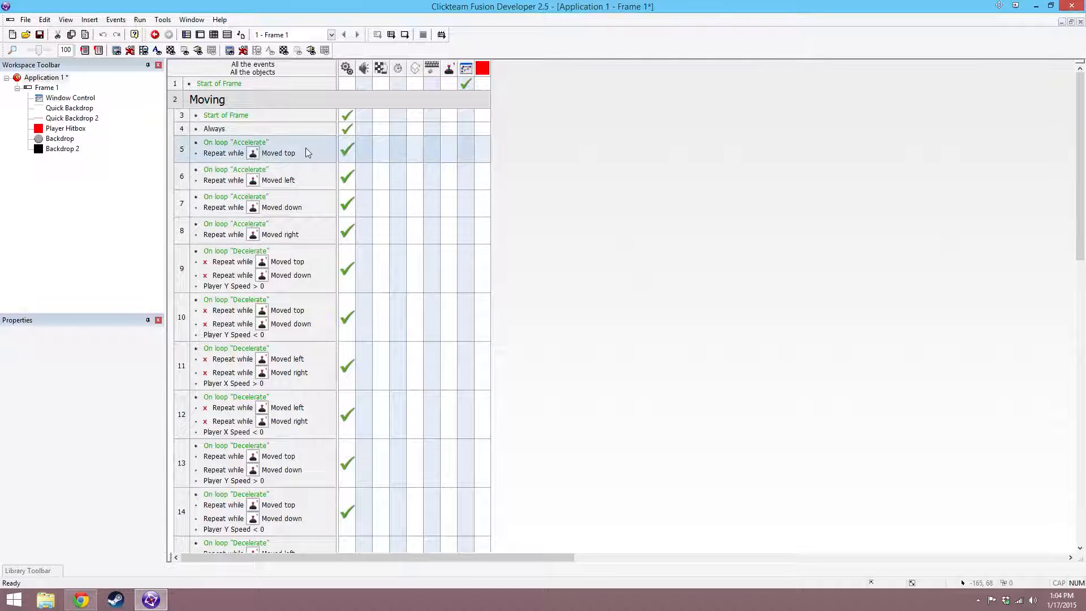
mouse_move(346, 147)
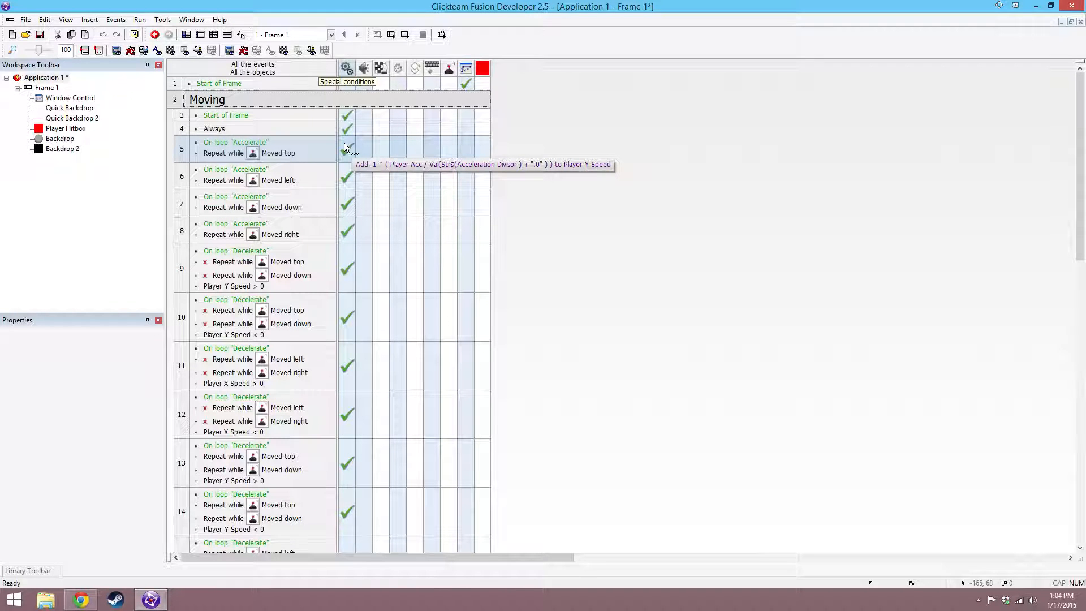
right_click(346, 147)
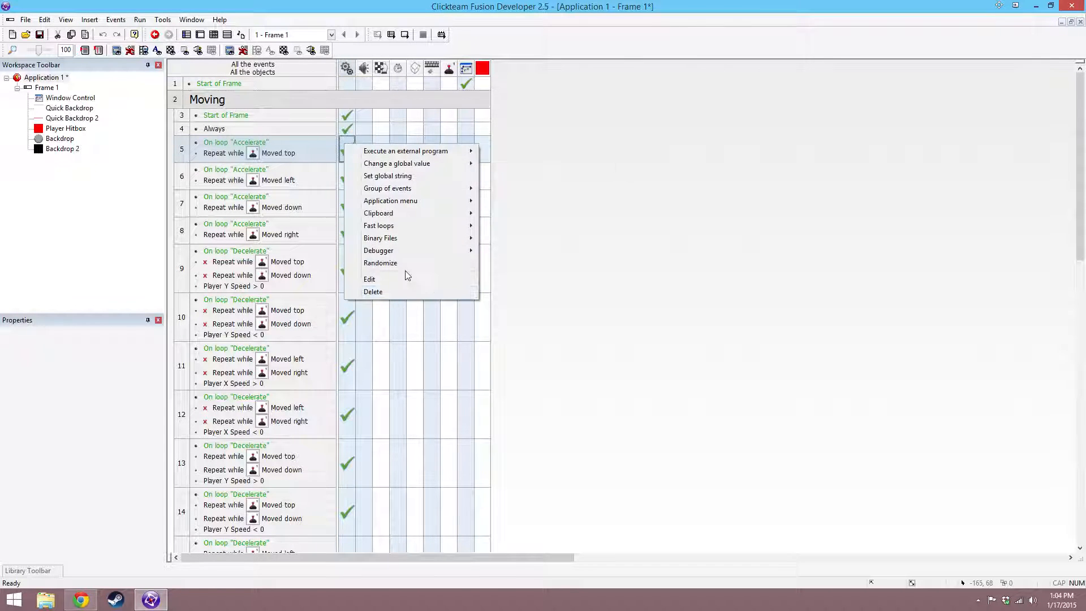
click(396, 163)
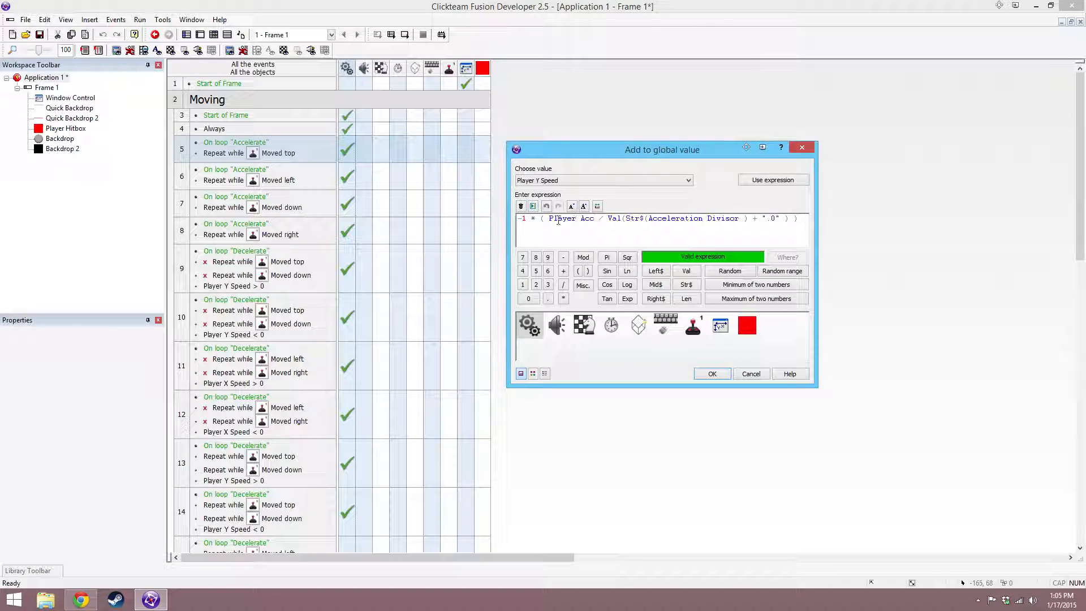
double_click(561, 218)
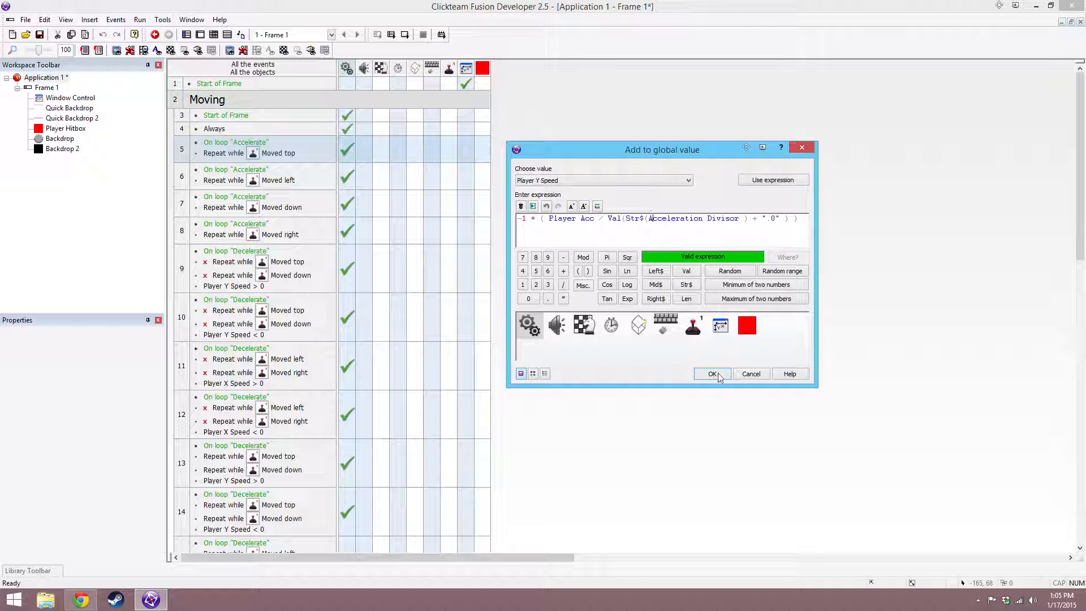
click(712, 373)
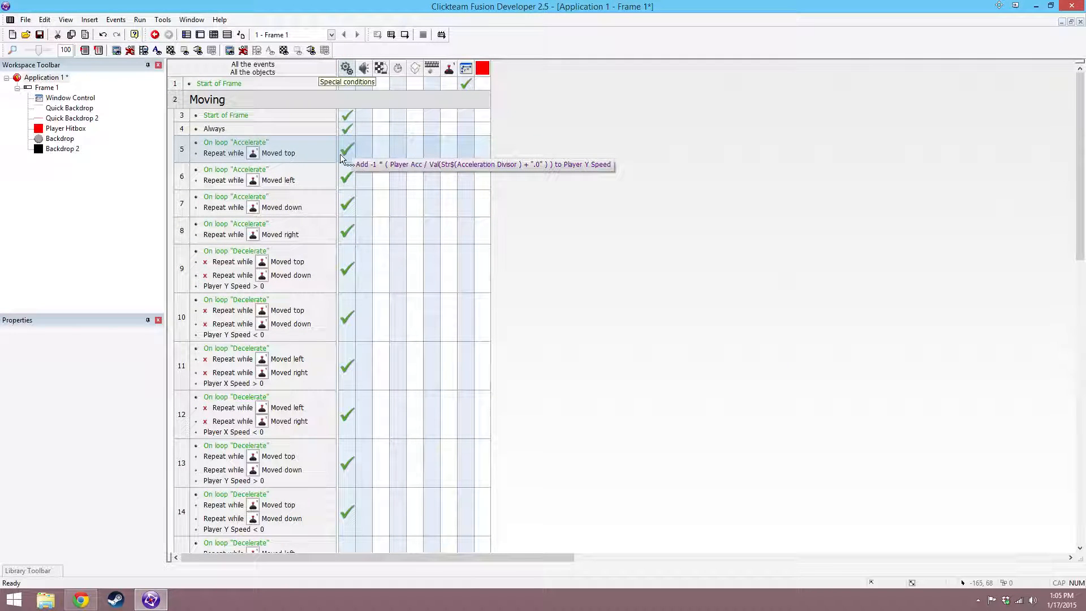
mouse_move(347, 180)
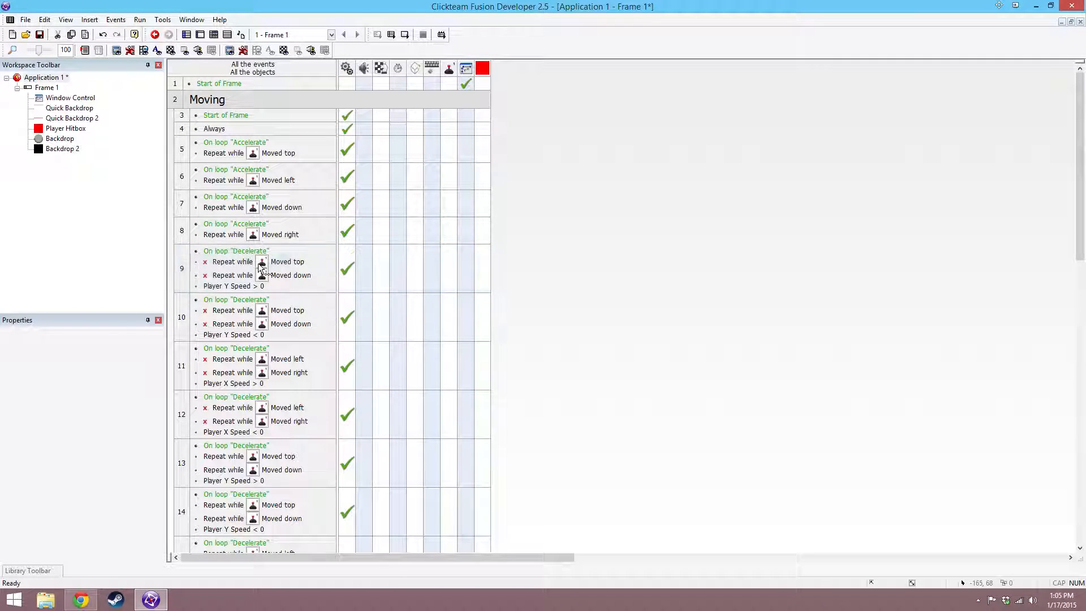
click(286, 262)
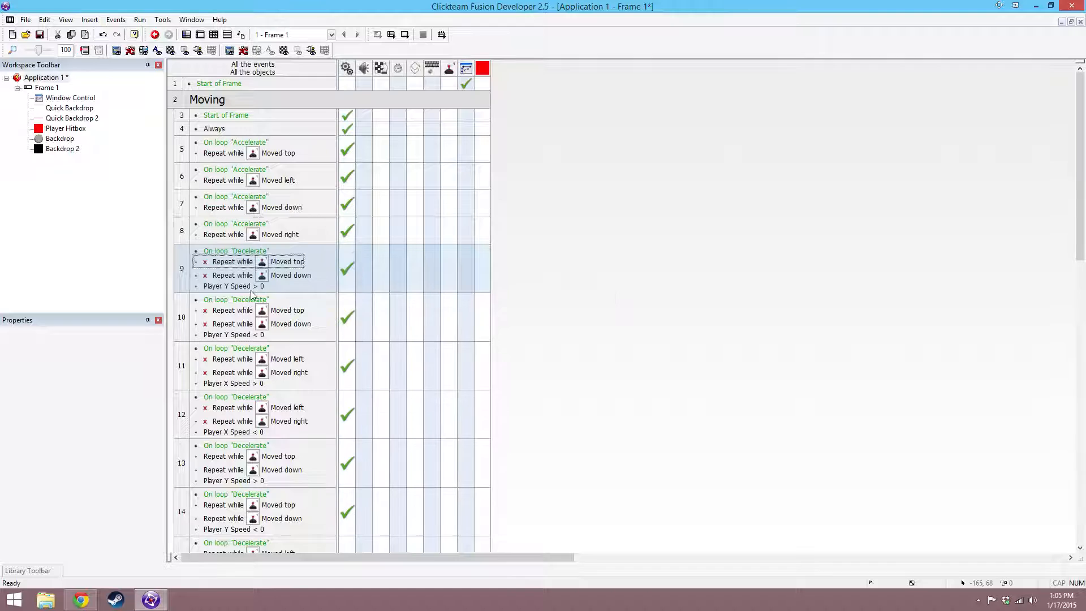
mouse_move(353, 269)
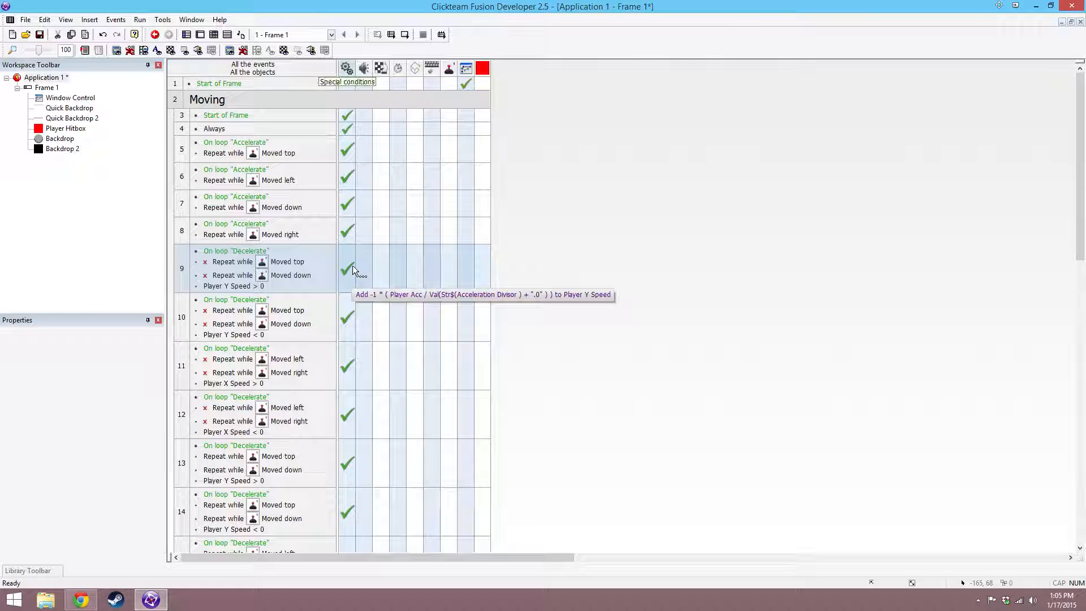
click(286, 261)
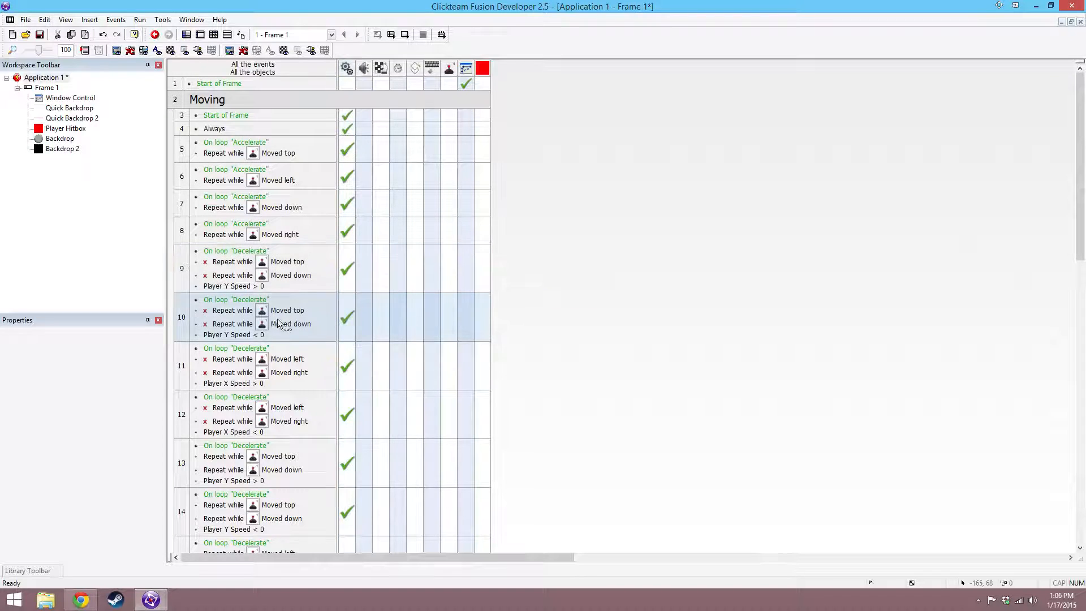
click(286, 310)
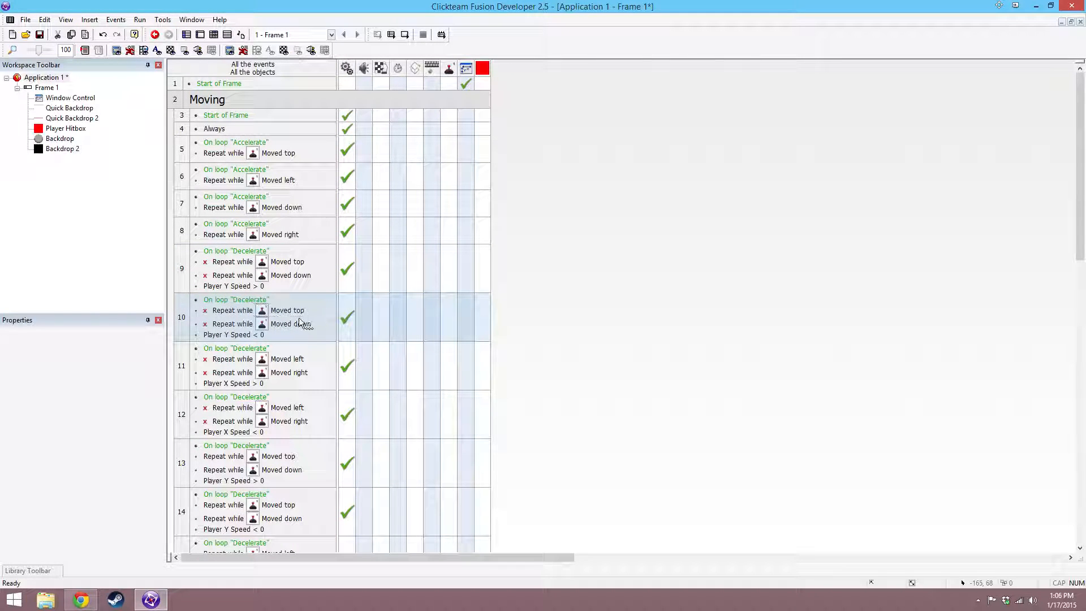
click(233, 335)
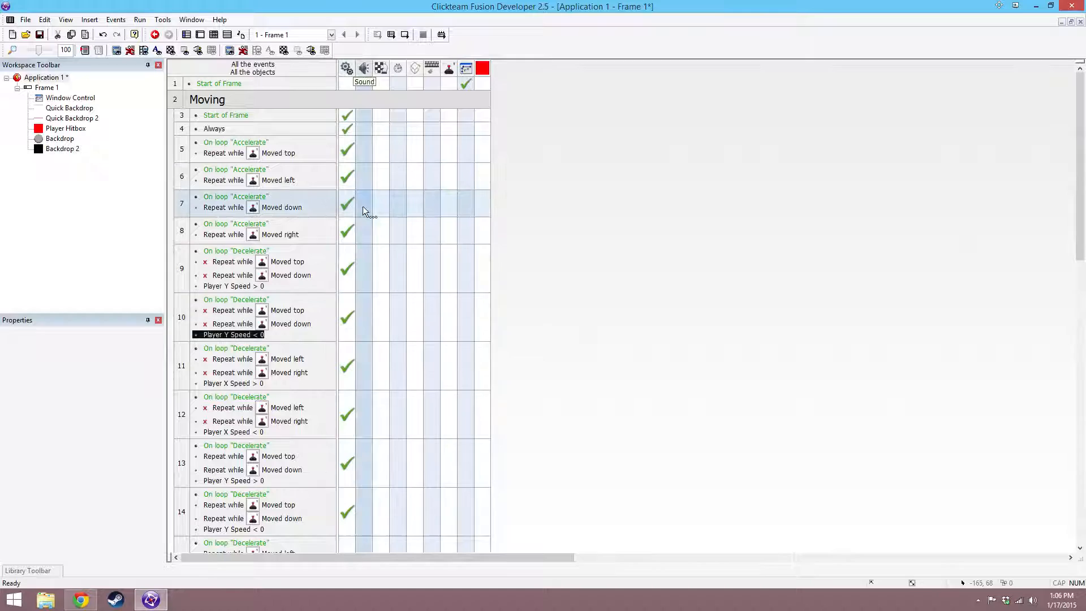
mouse_move(353, 335)
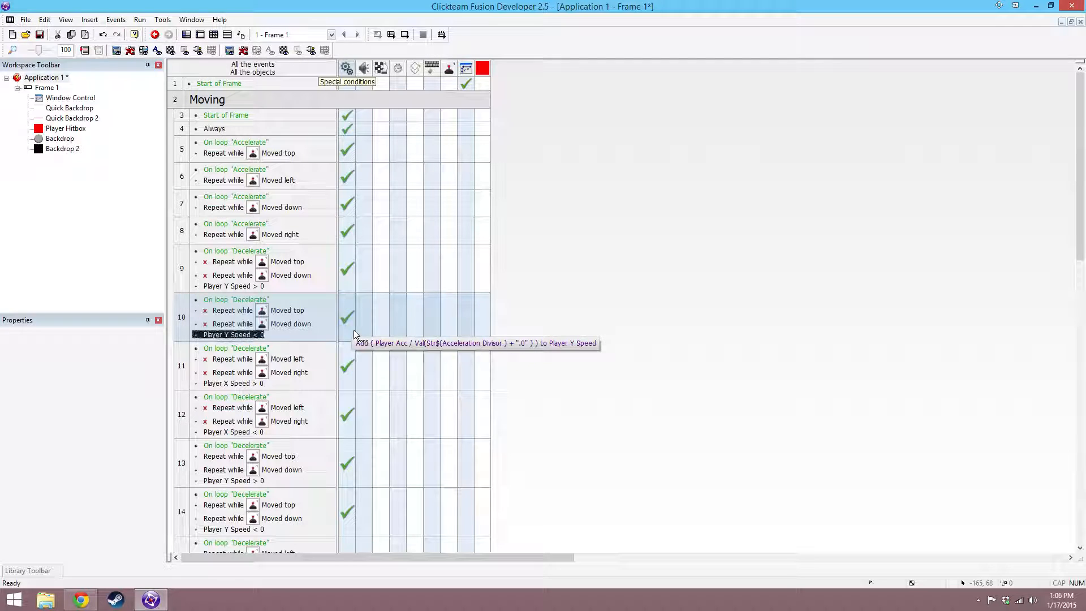
mouse_move(353, 346)
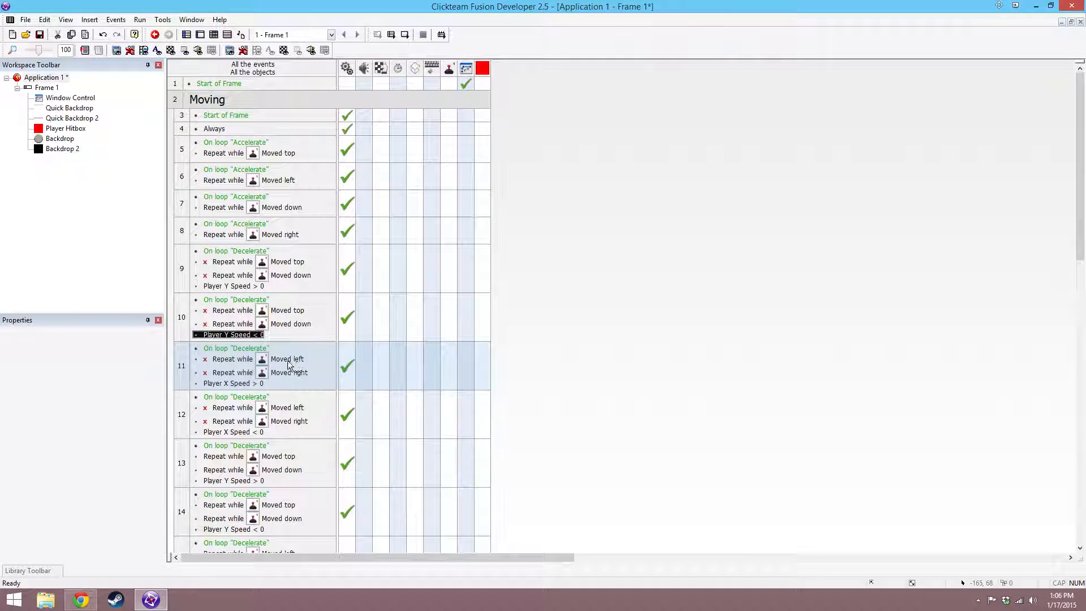
click(233, 383)
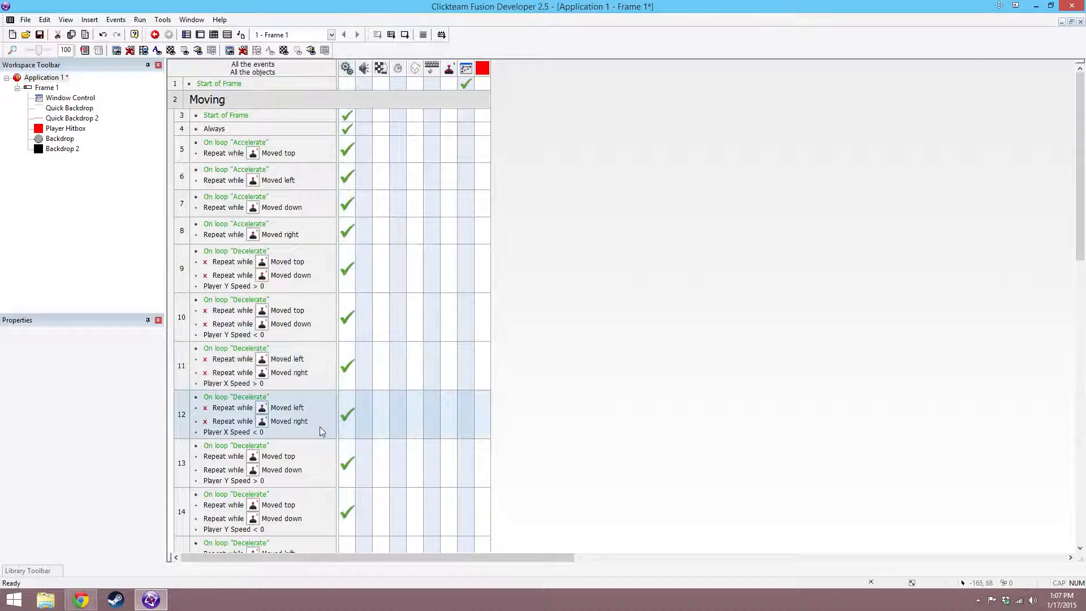
click(233, 384)
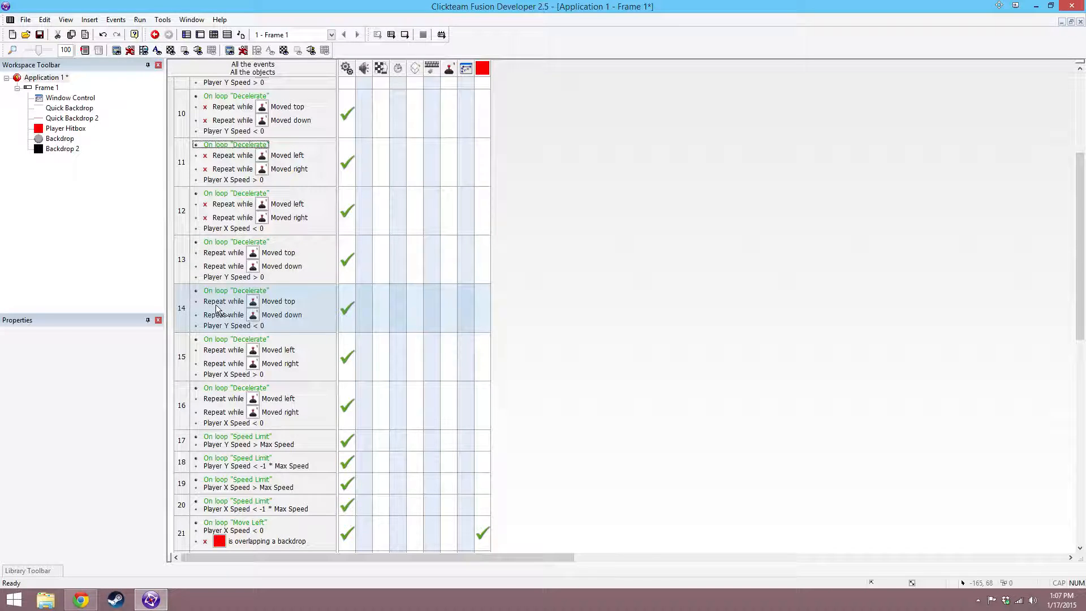
click(277, 252)
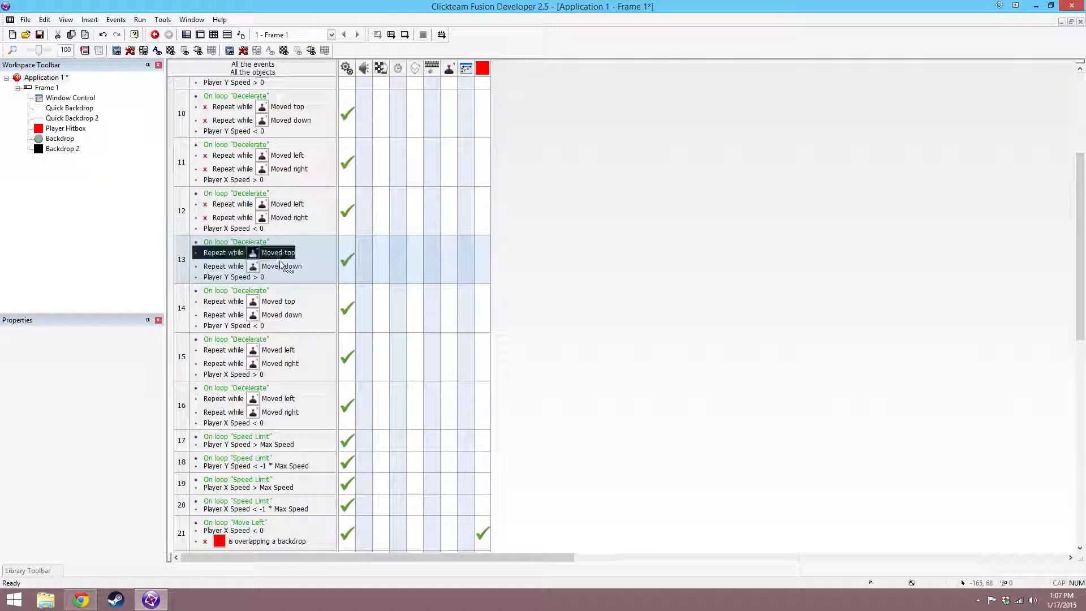
click(277, 350)
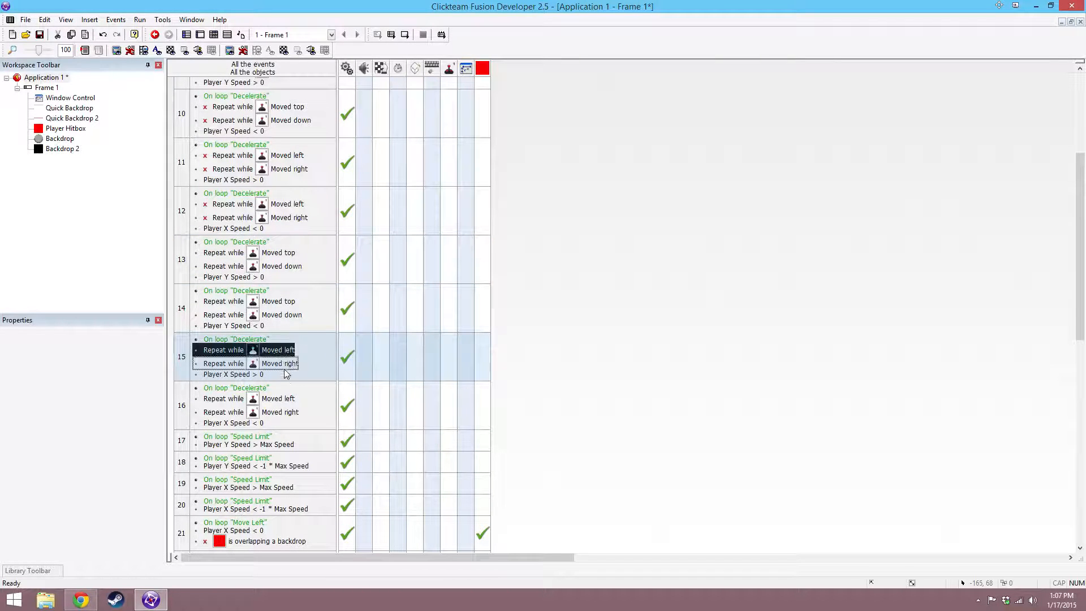
click(280, 411)
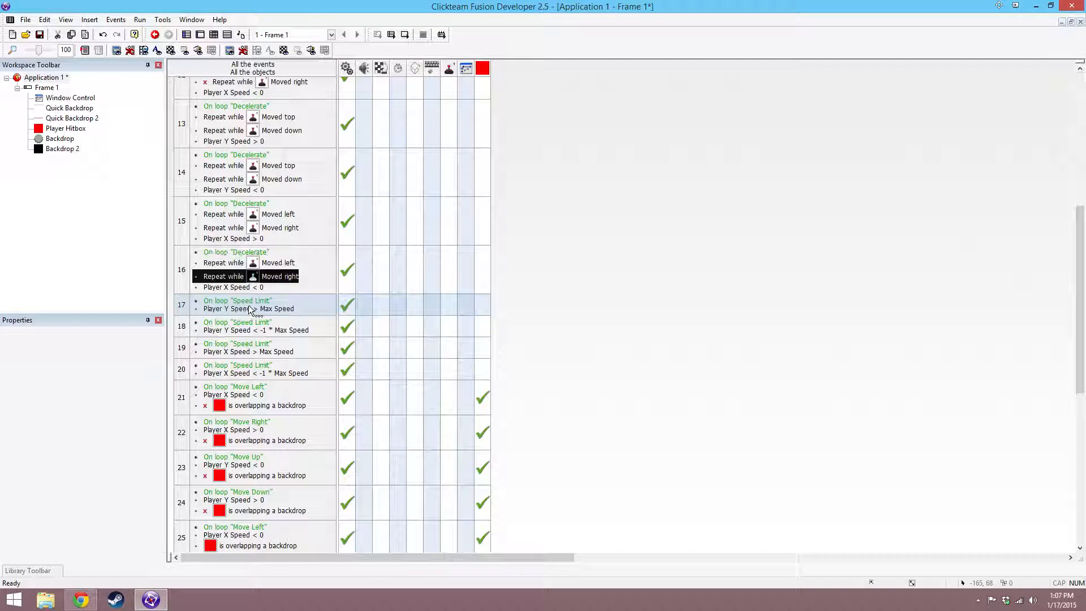
click(238, 300)
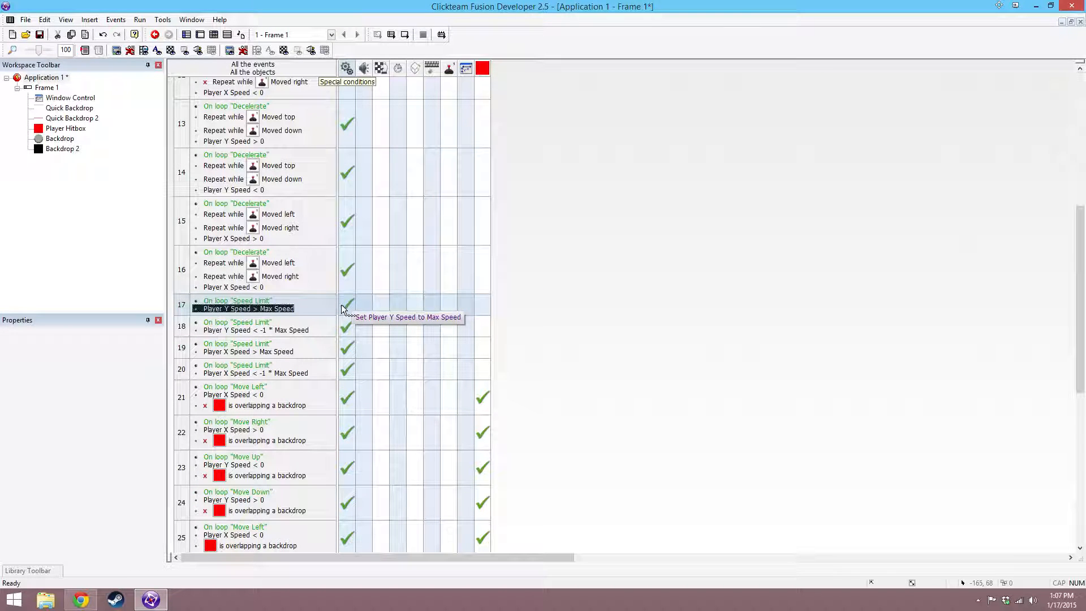
click(257, 330)
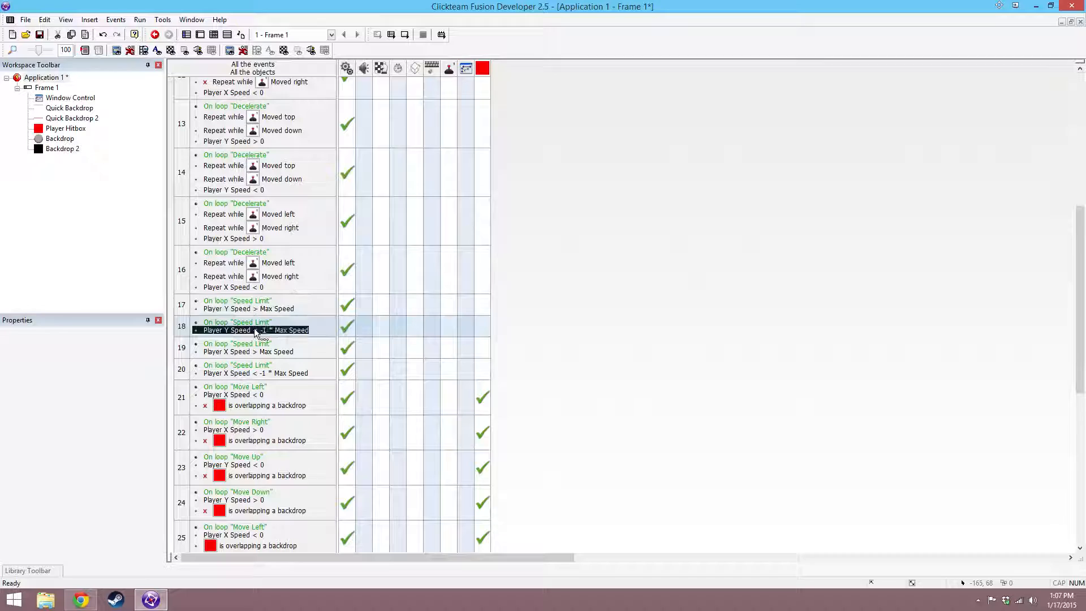
mouse_move(346, 335)
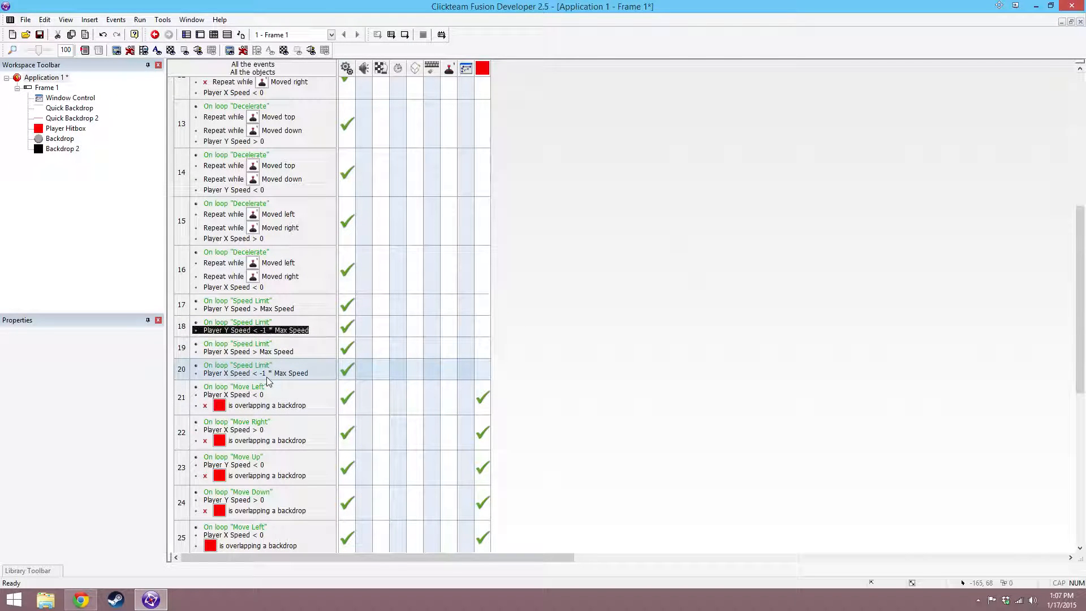
scroll(down, 3)
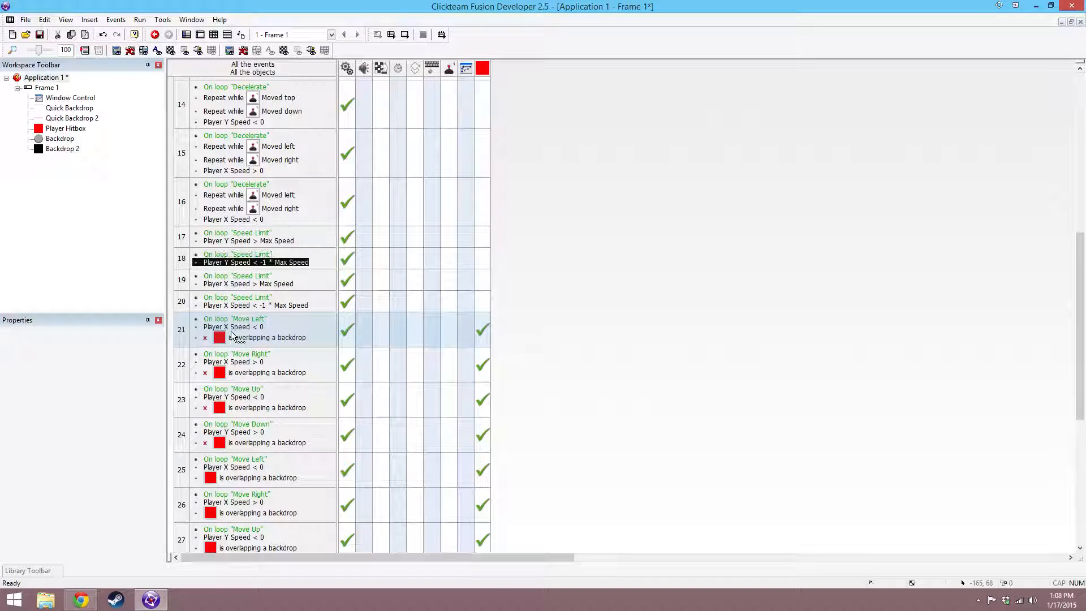
Review event 21's Player X Speed < 0 and negated backdrop-overlap conditions.
click(233, 326)
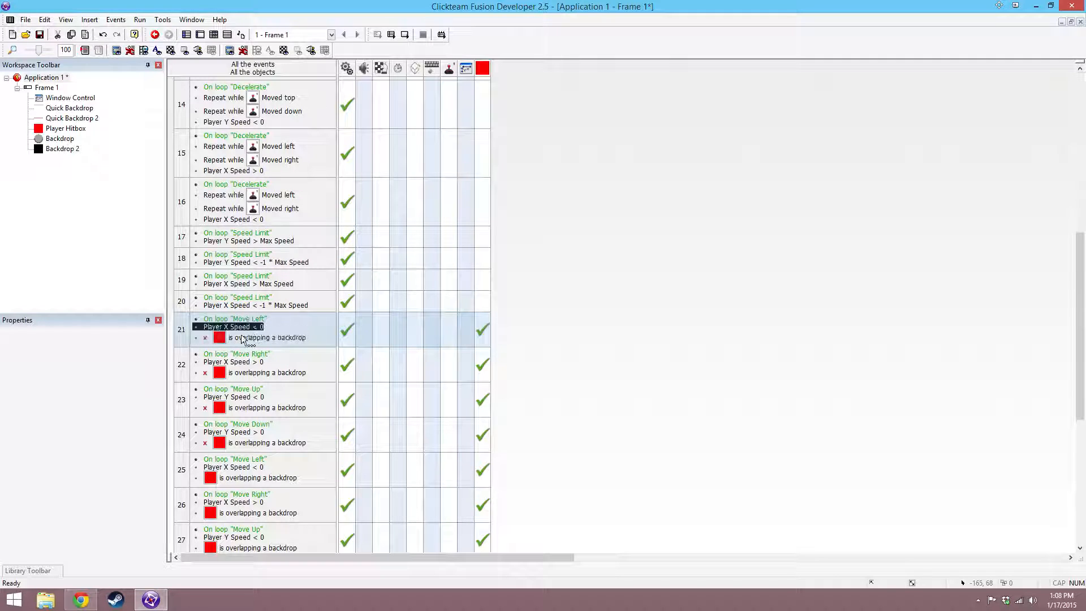
click(267, 337)
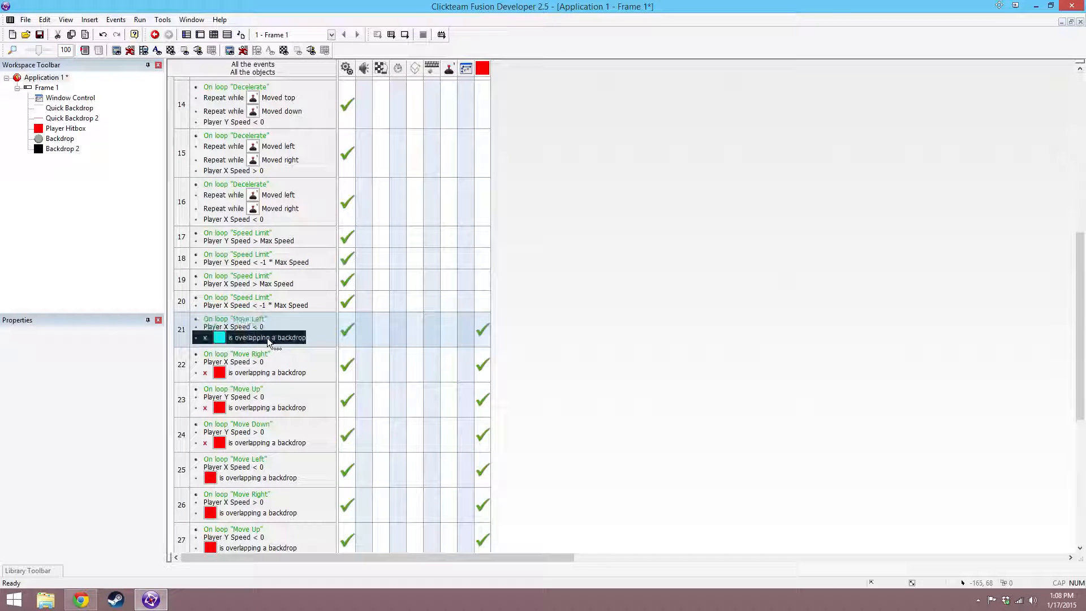
mouse_move(346, 329)
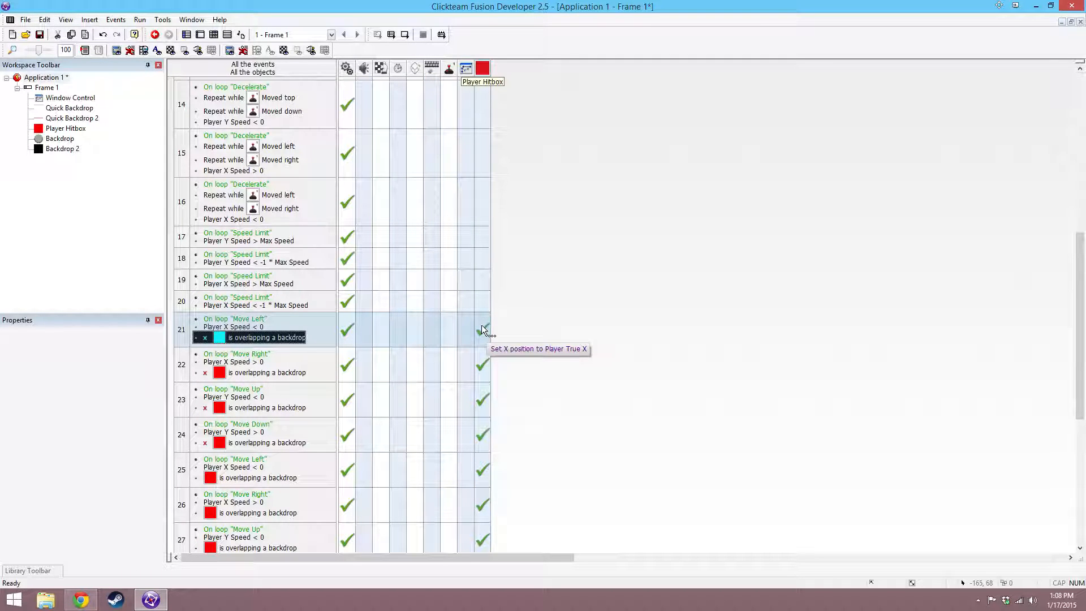
scroll(down, 3)
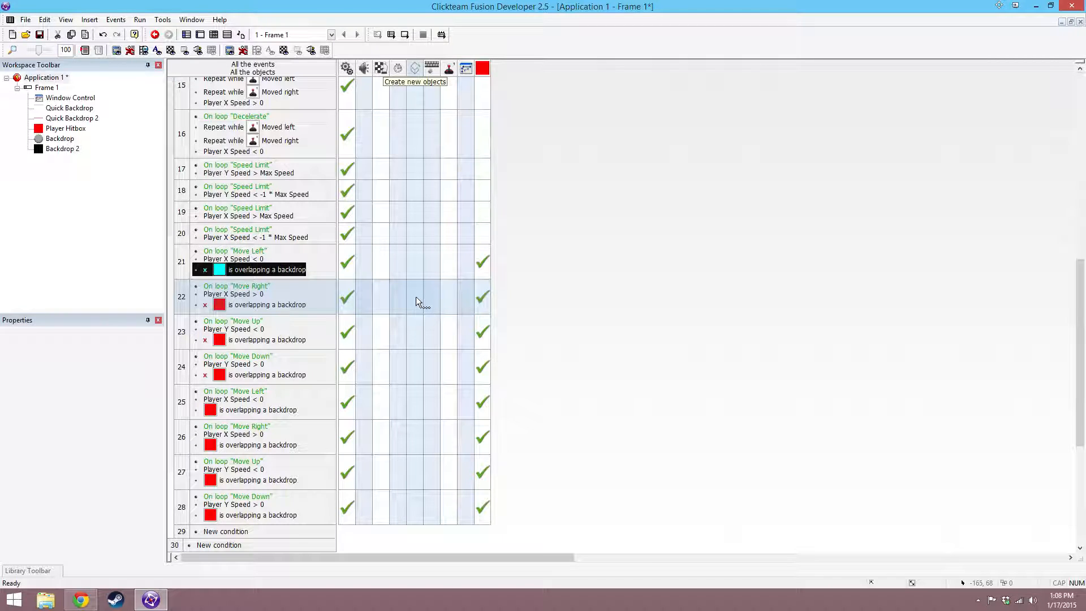
click(235, 250)
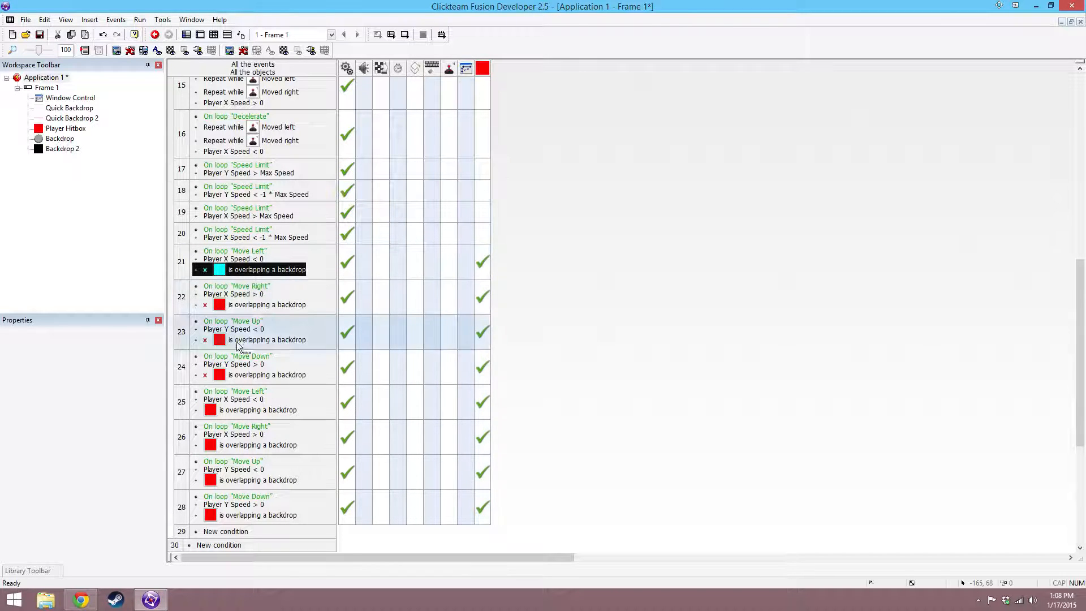
Review events 23–24's Player Y Speed conditions, then return to the frame layout.
click(233, 294)
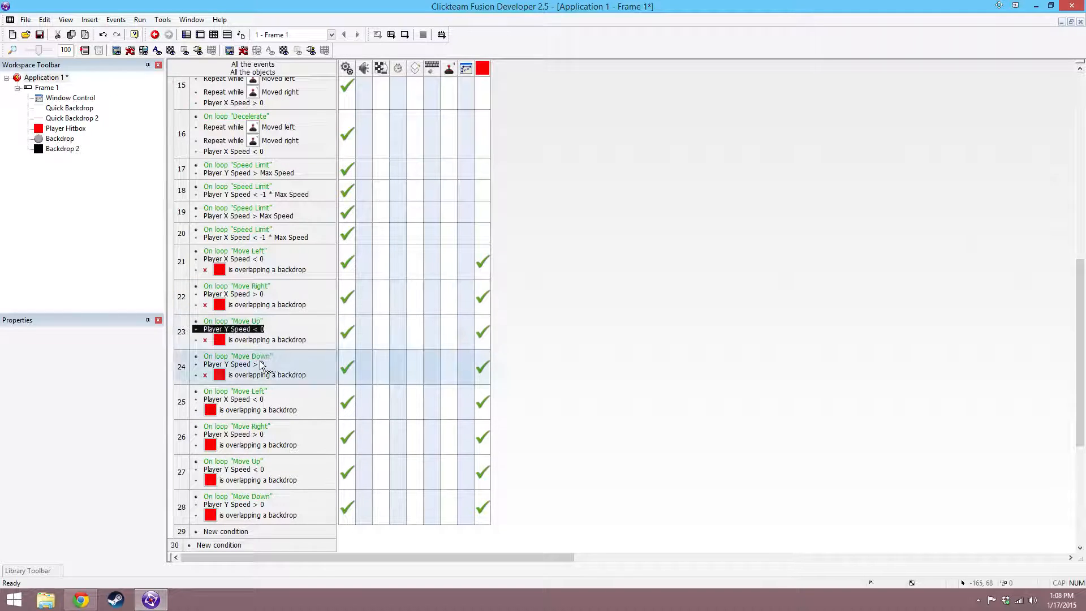
click(232, 363)
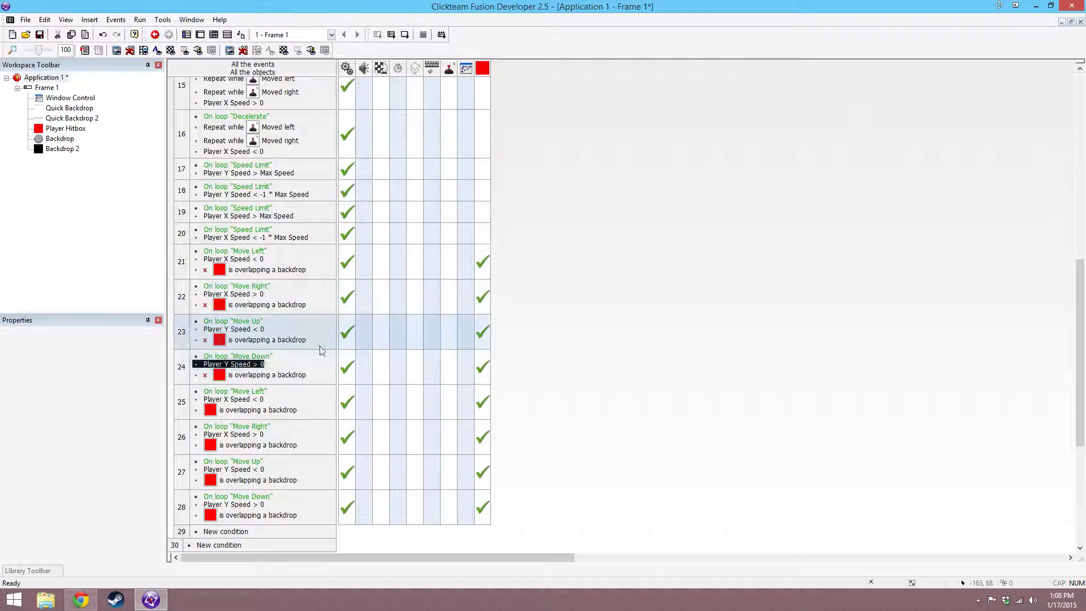
mouse_move(347, 332)
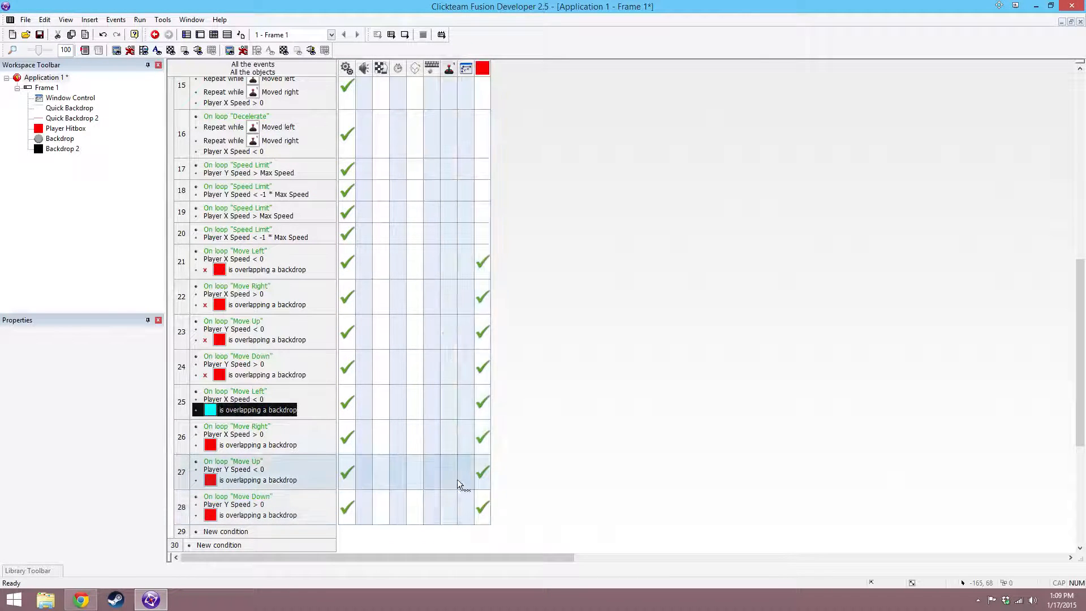
click(46, 87)
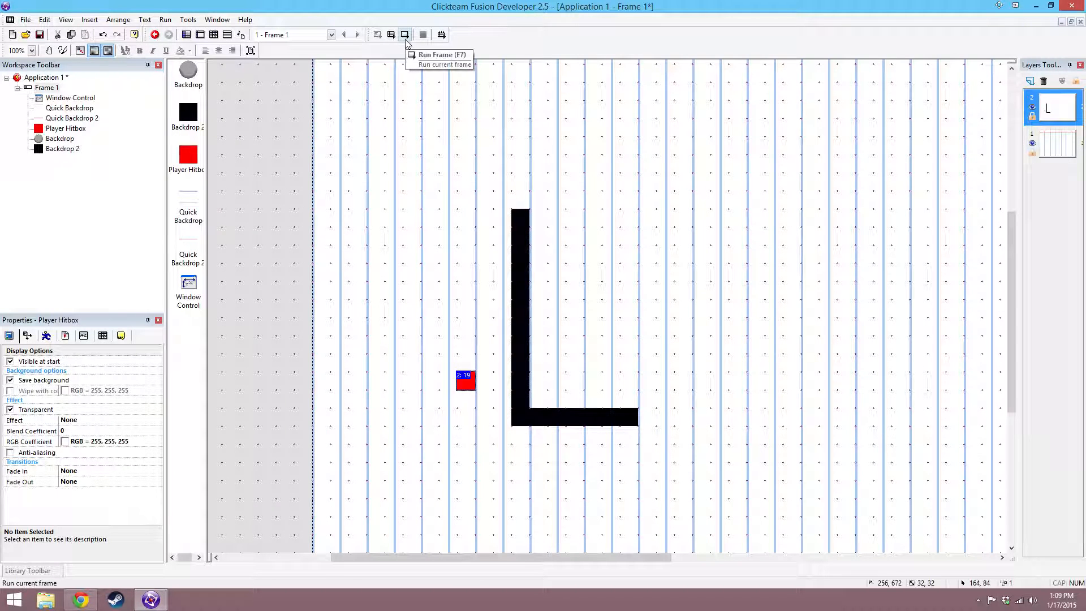
Test-run the frame with Run Frame (F7) and focus the running test window.
click(405, 35)
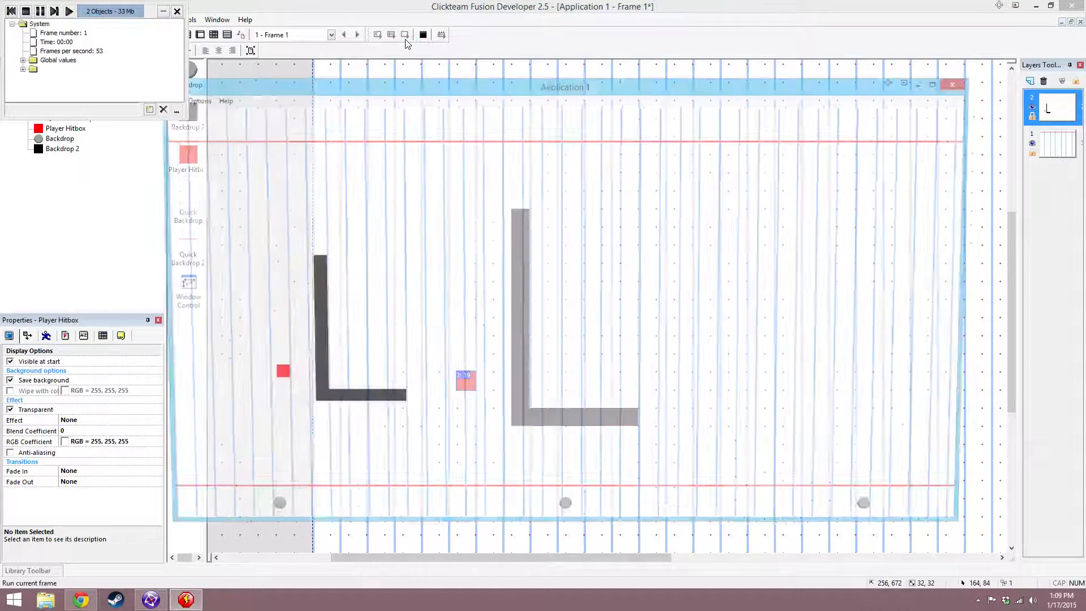
click(68, 10)
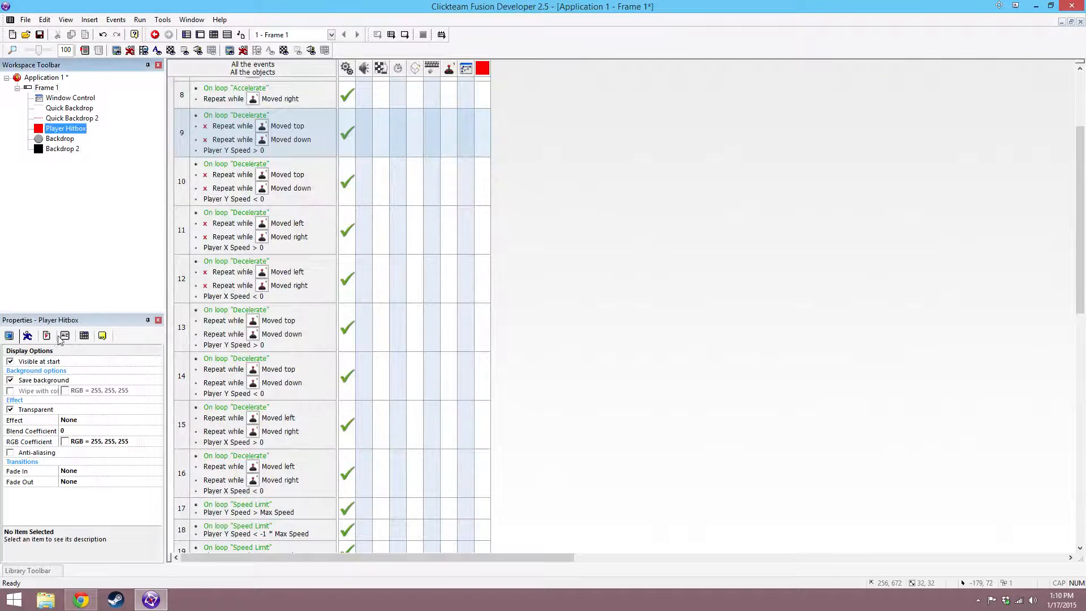
click(46, 77)
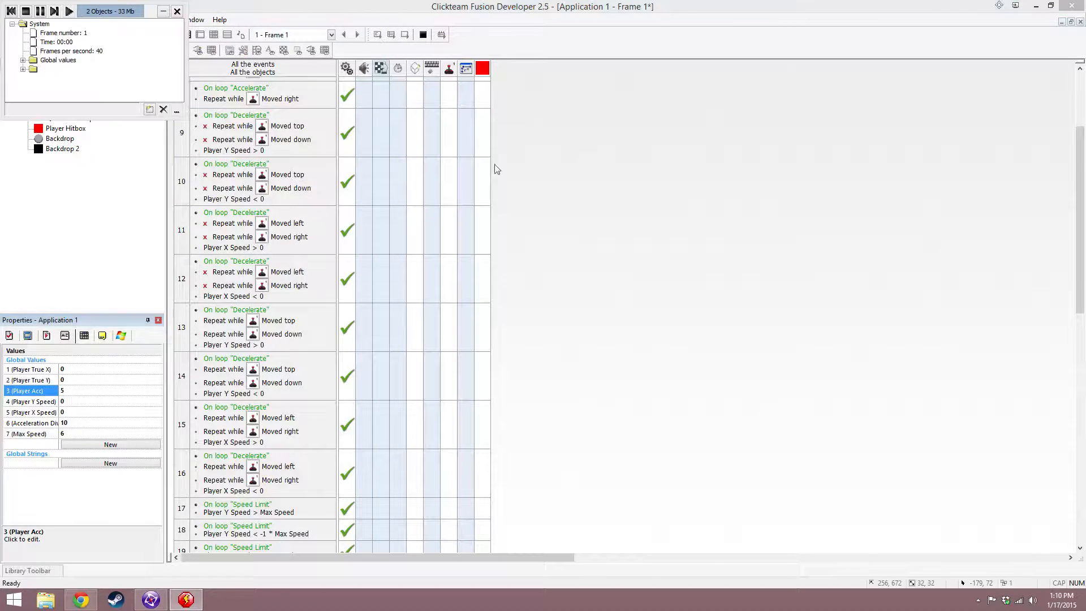
click(69, 10)
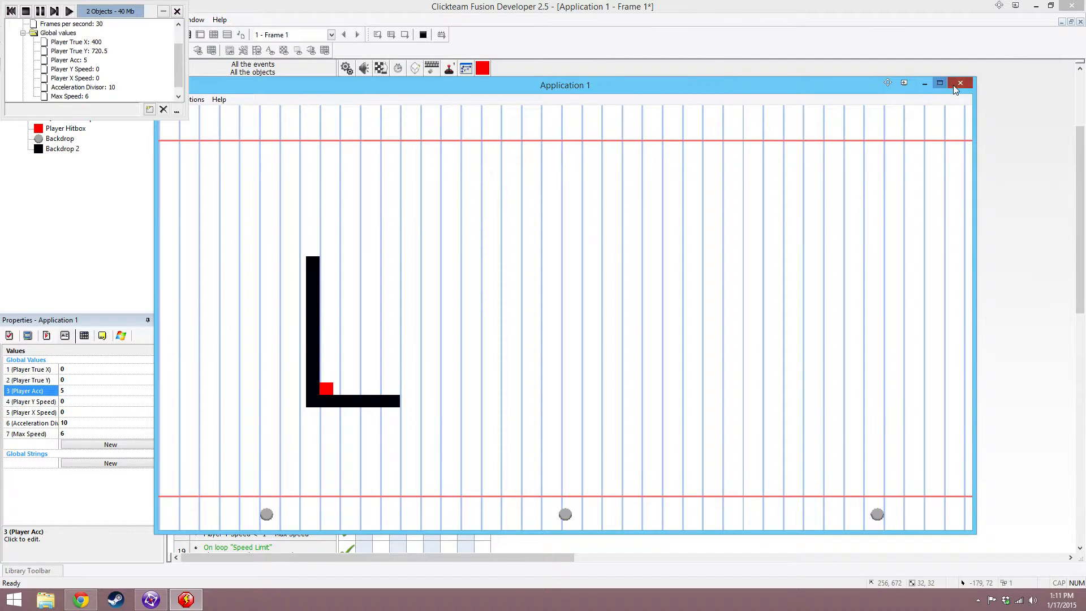
click(960, 82)
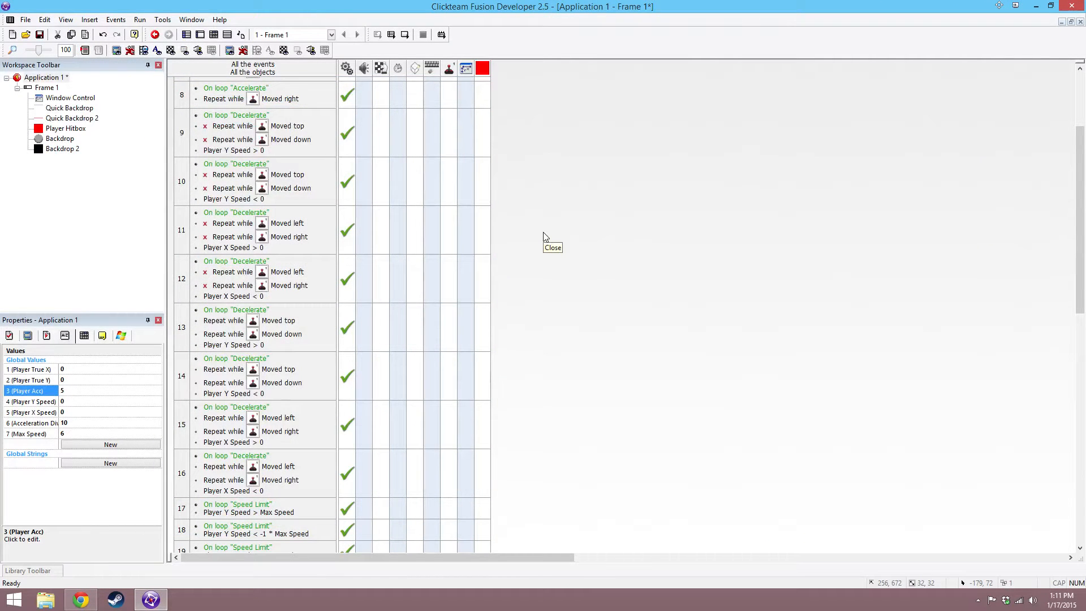